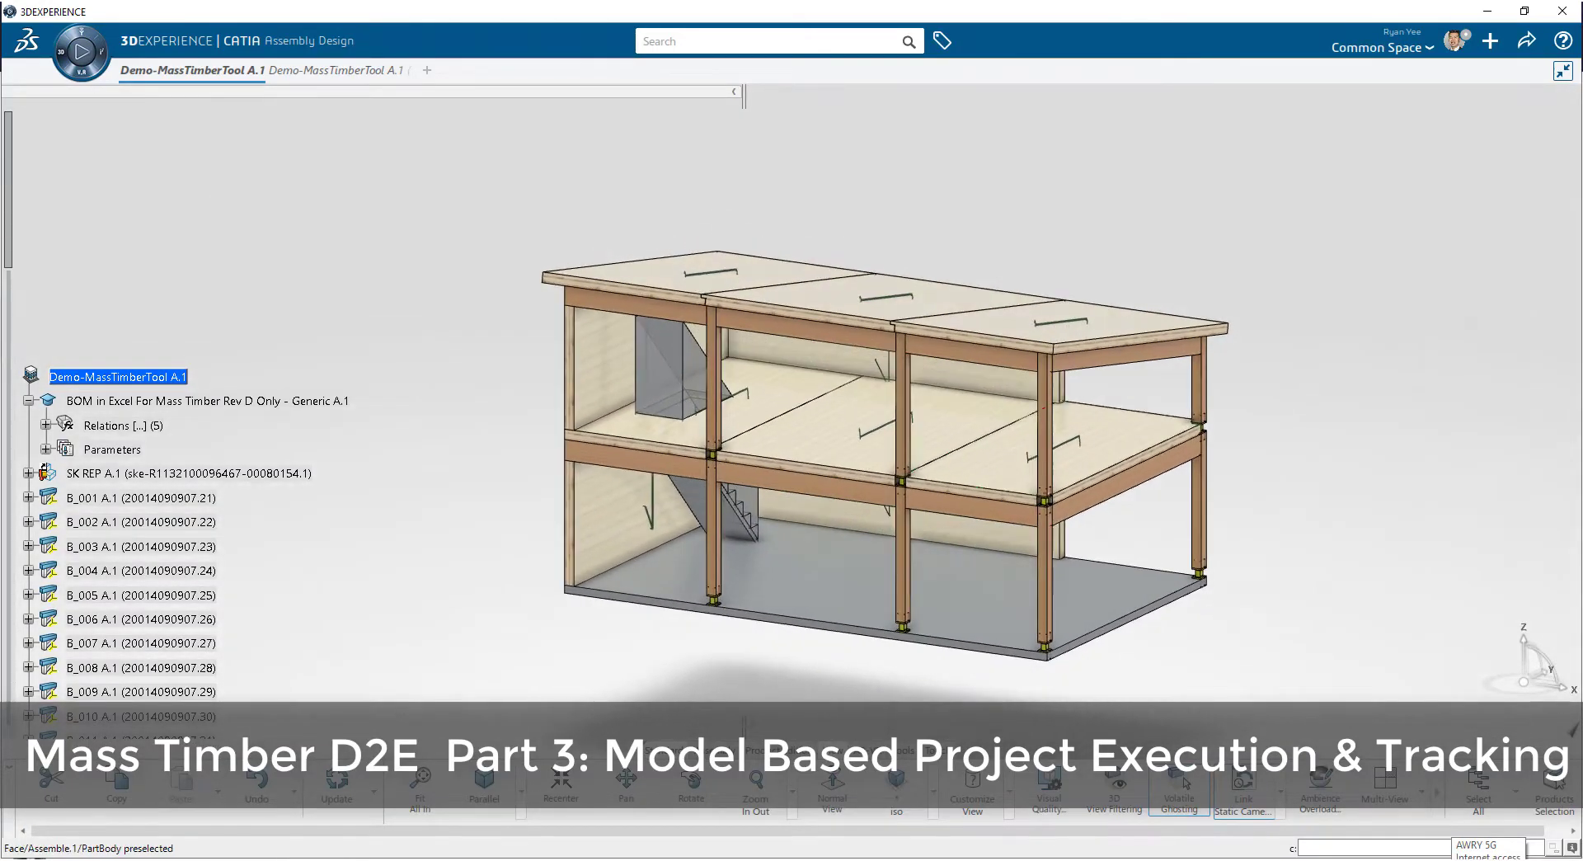
- Scroll the CATIA mass timber assembly view while reviewing it beside the cmExe viewer
scroll("up", 3)
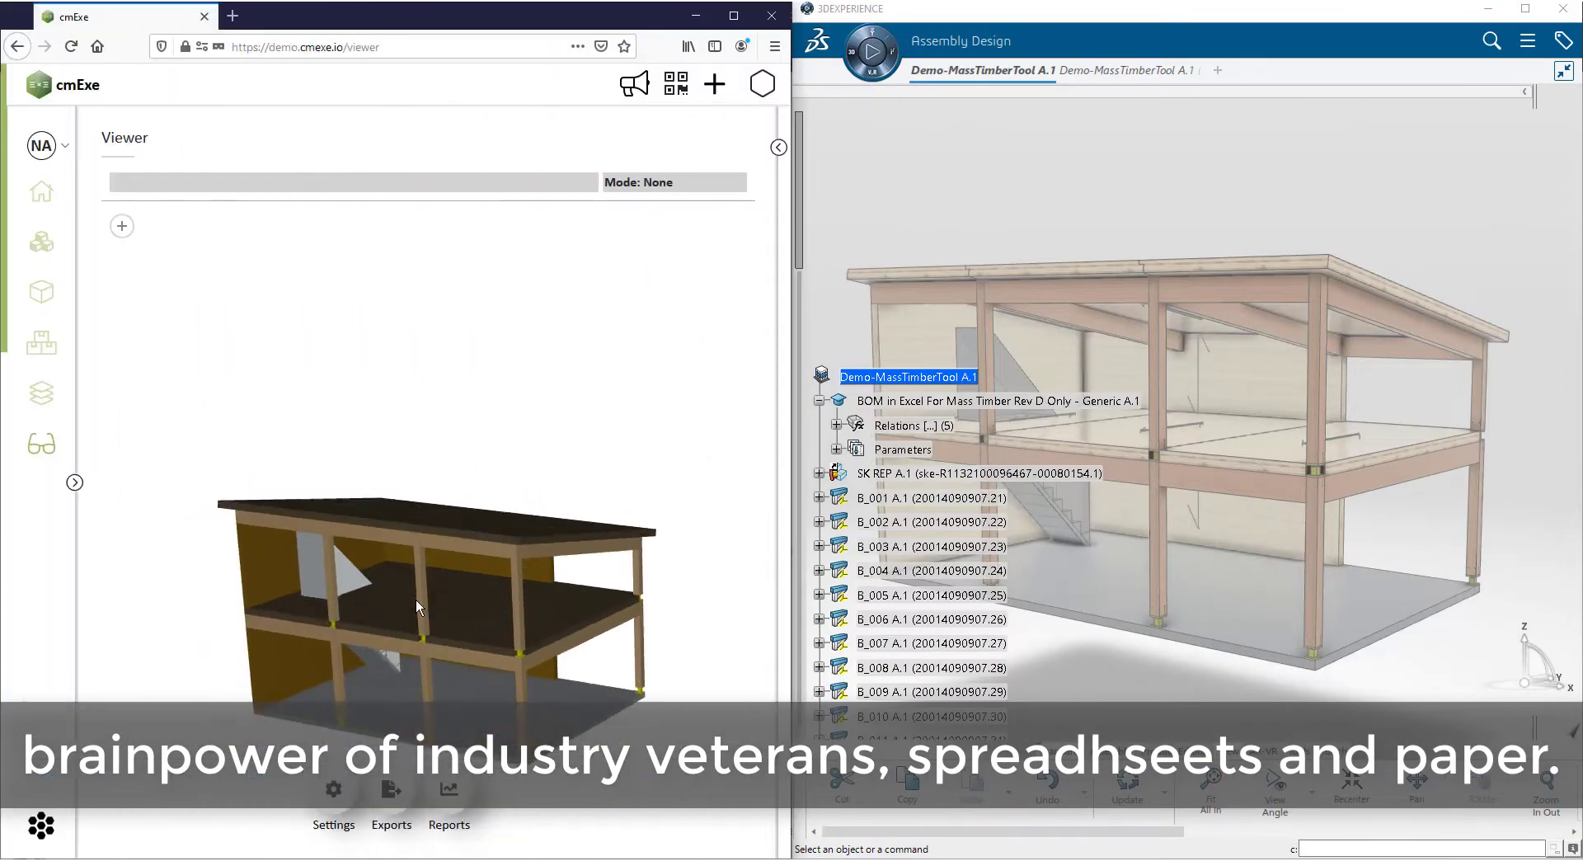
- Expand the Mass Timber Demo part tree and pick wall panel WP_004, then column C_002
left_click(121, 224)
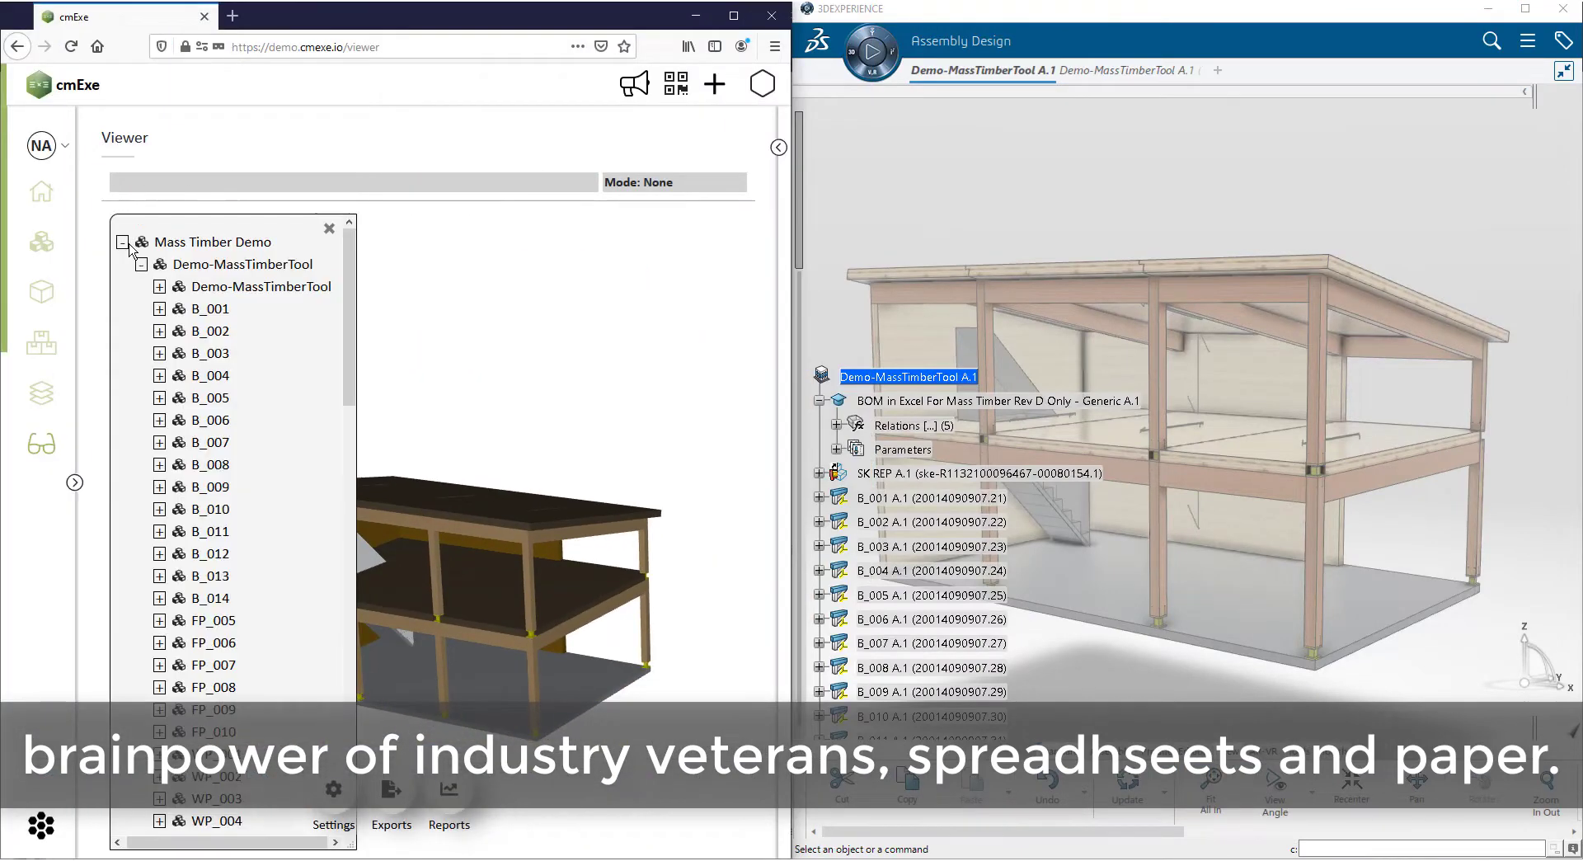
left_click(216, 424)
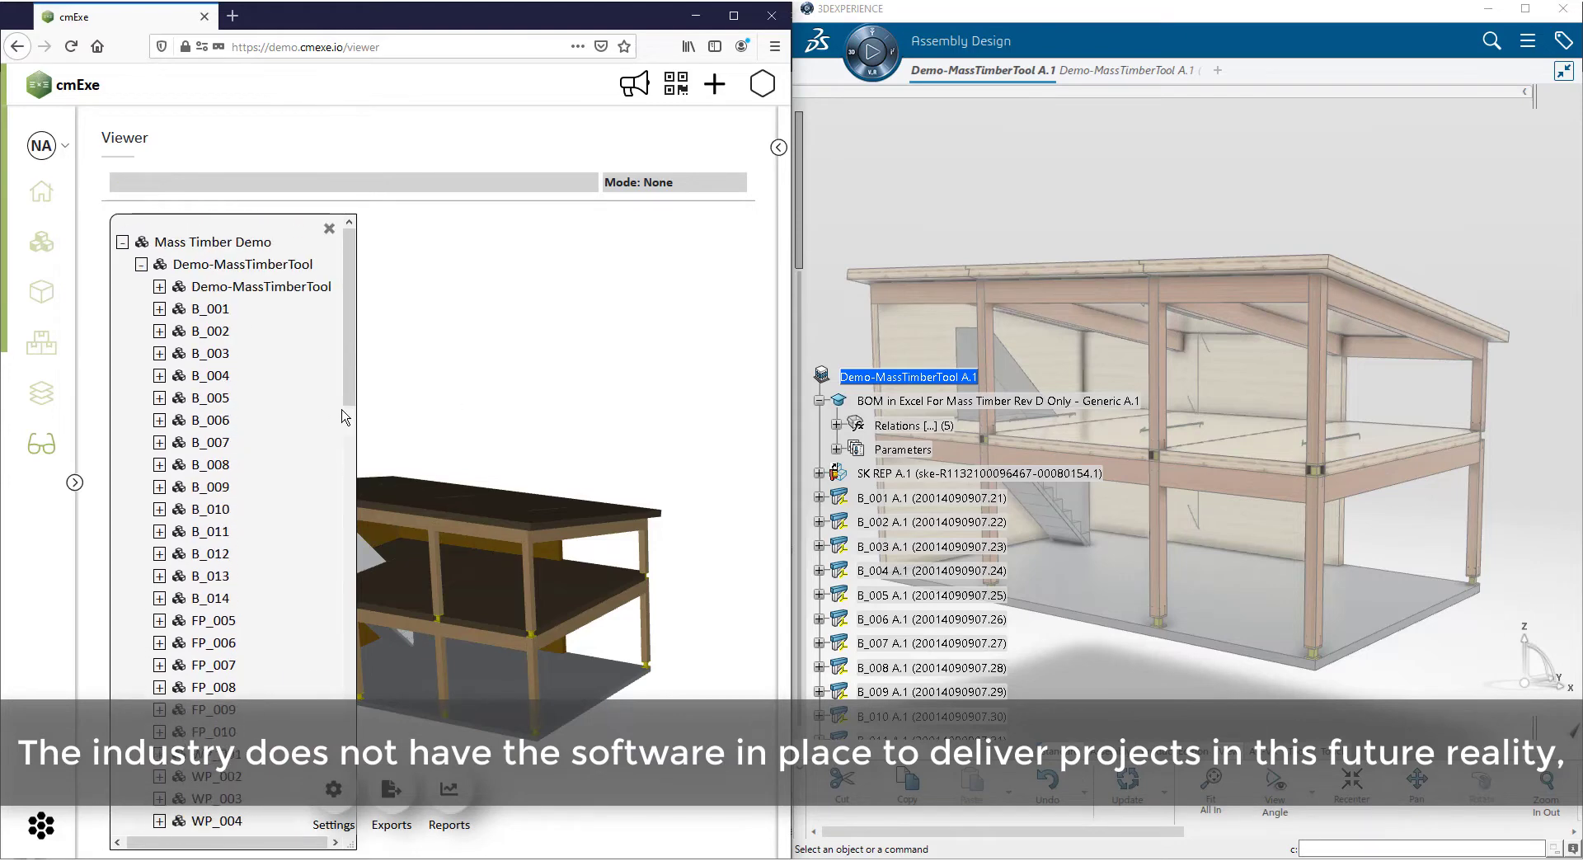
left_click(209, 821)
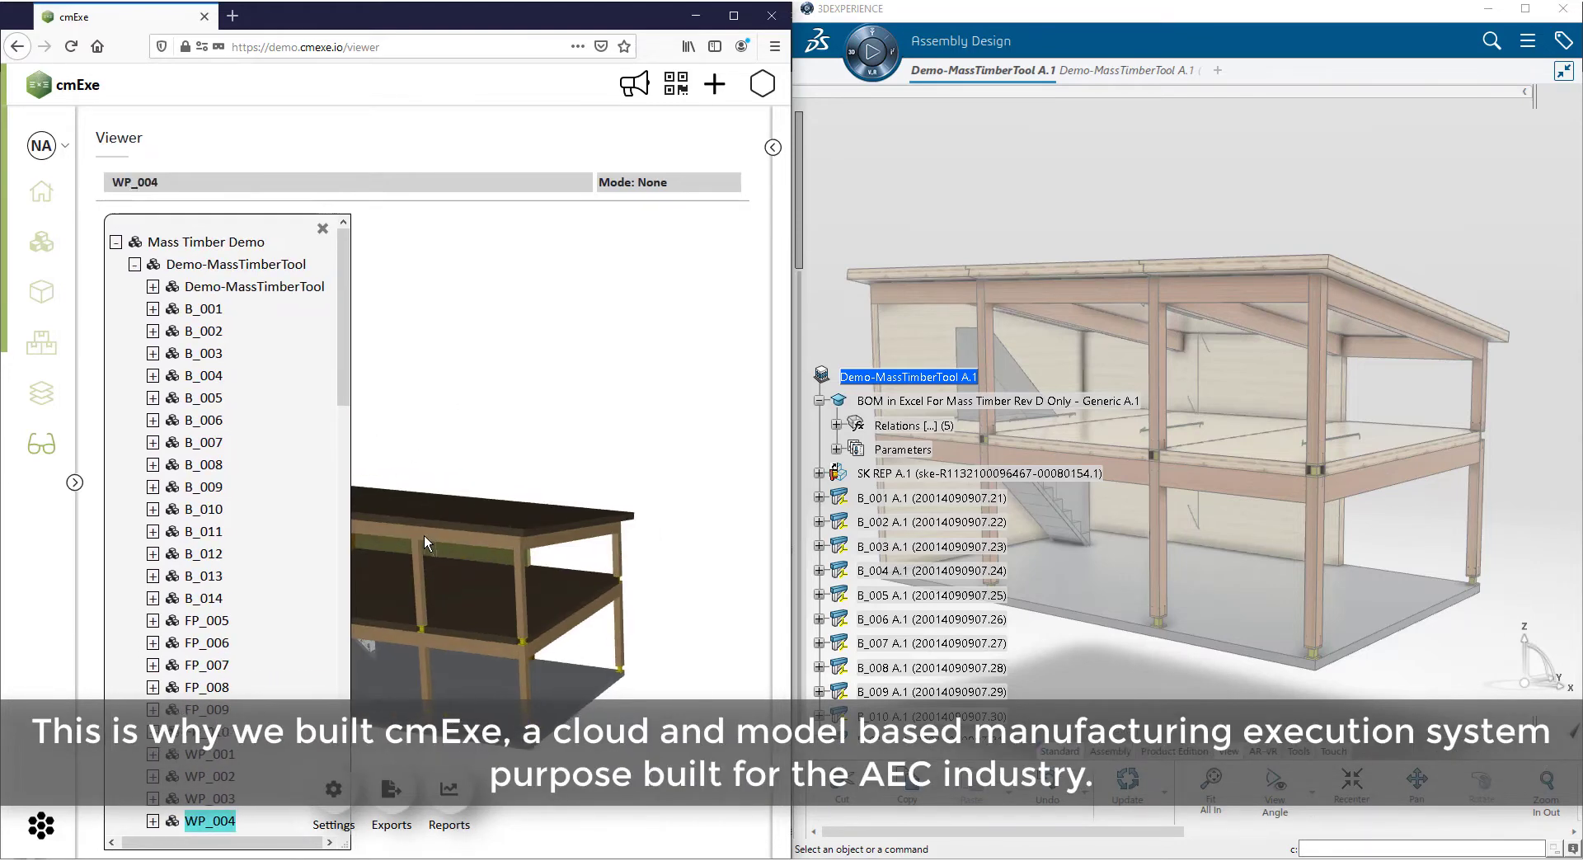
left_click(205, 643)
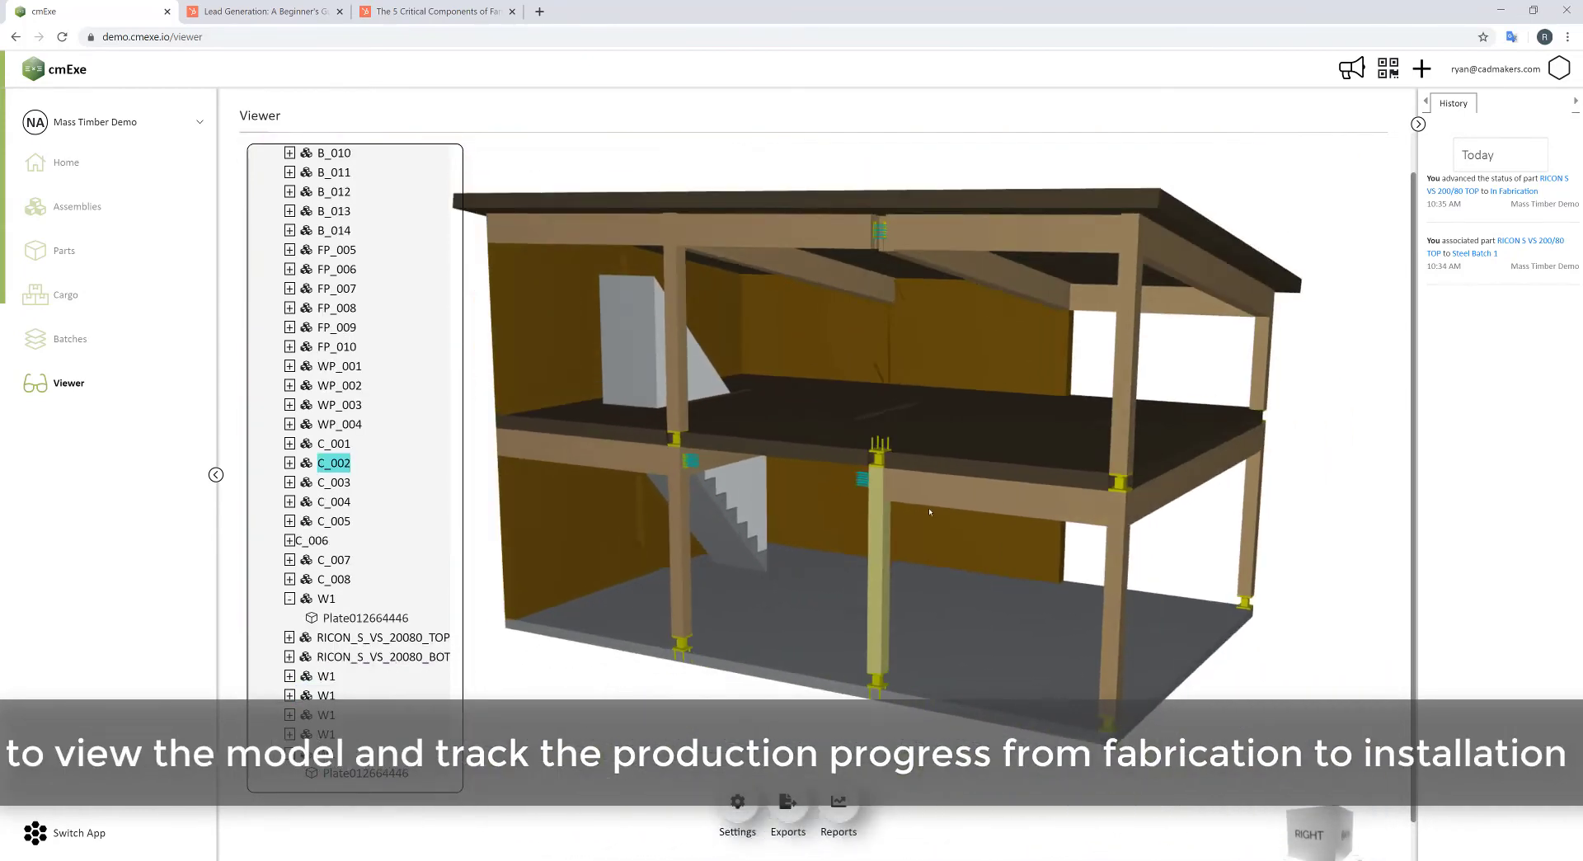
- Bring up the status report options to report Wall CLT Panel production status
right_click(333, 462)
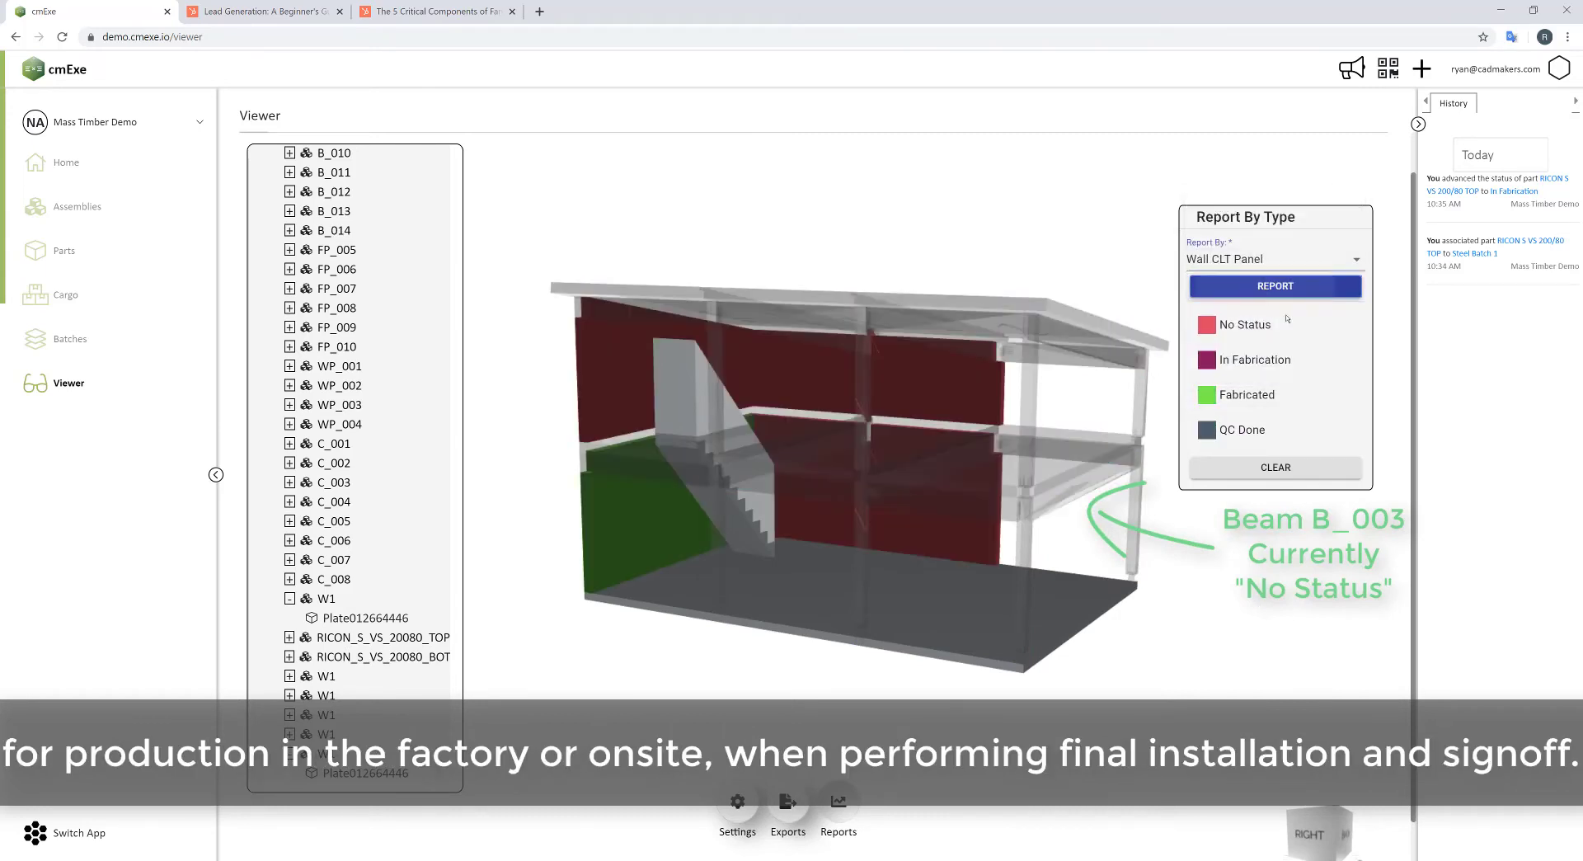
- Report Glulam Column, Custom Connection and Ricon Connection statuses in turn
left_click(1274, 259)
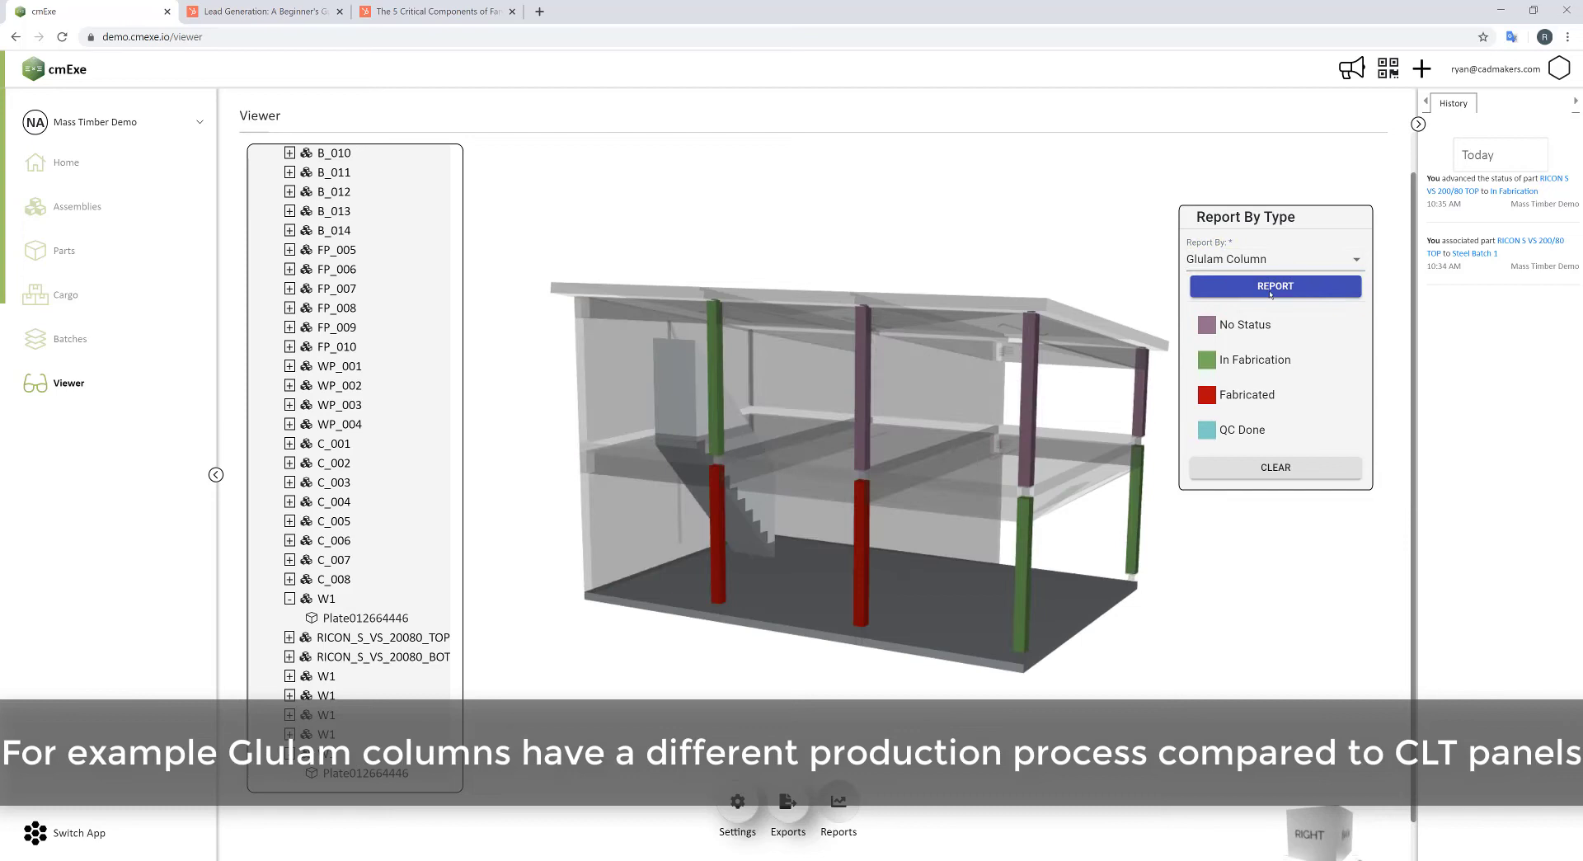
left_click(1271, 259)
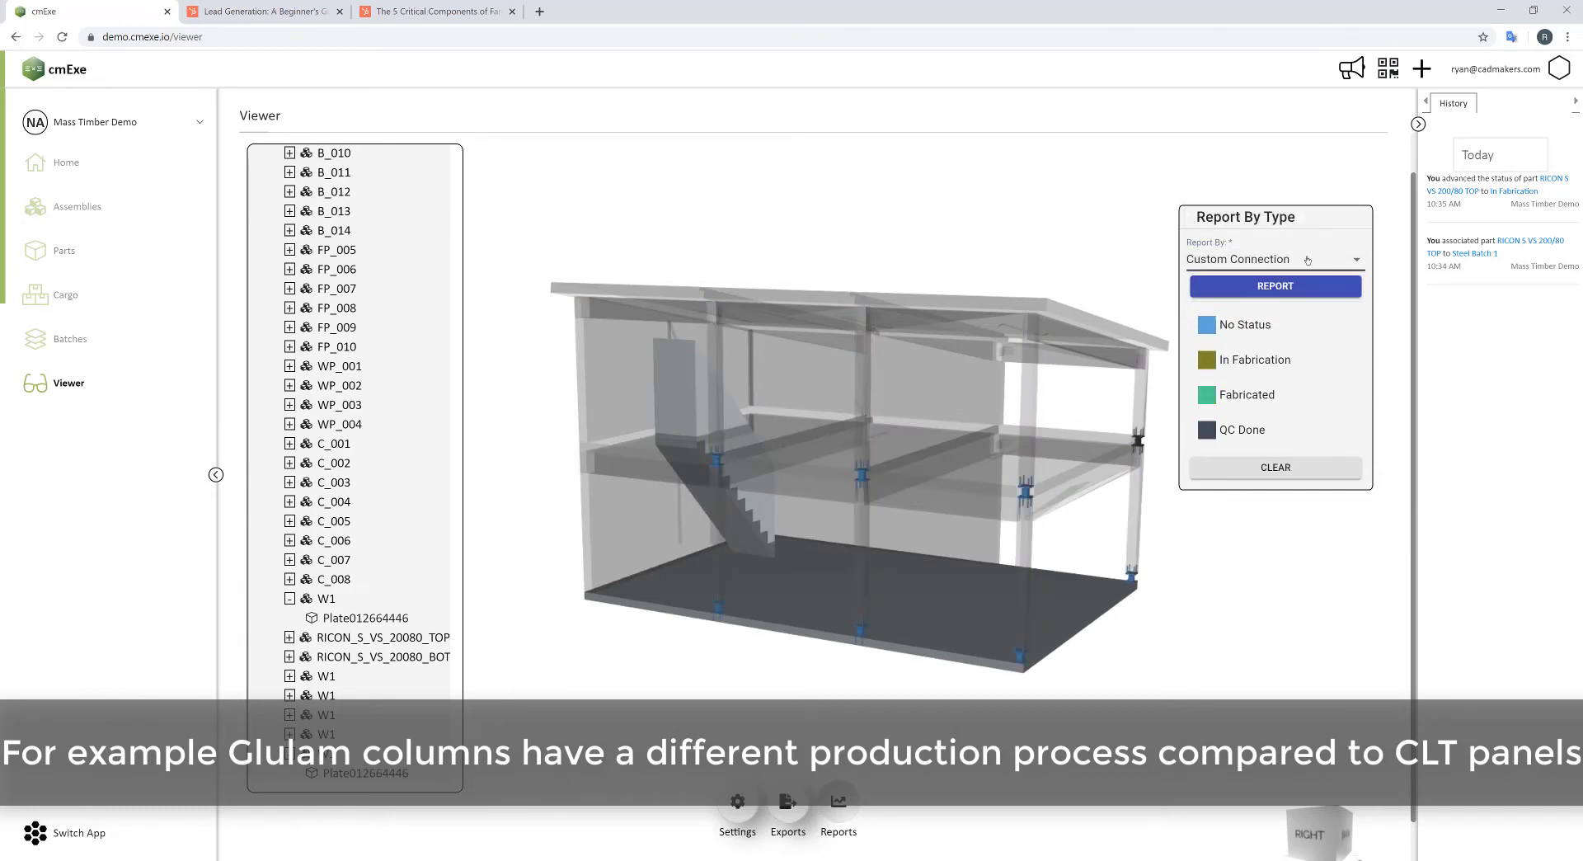
left_click(1275, 259)
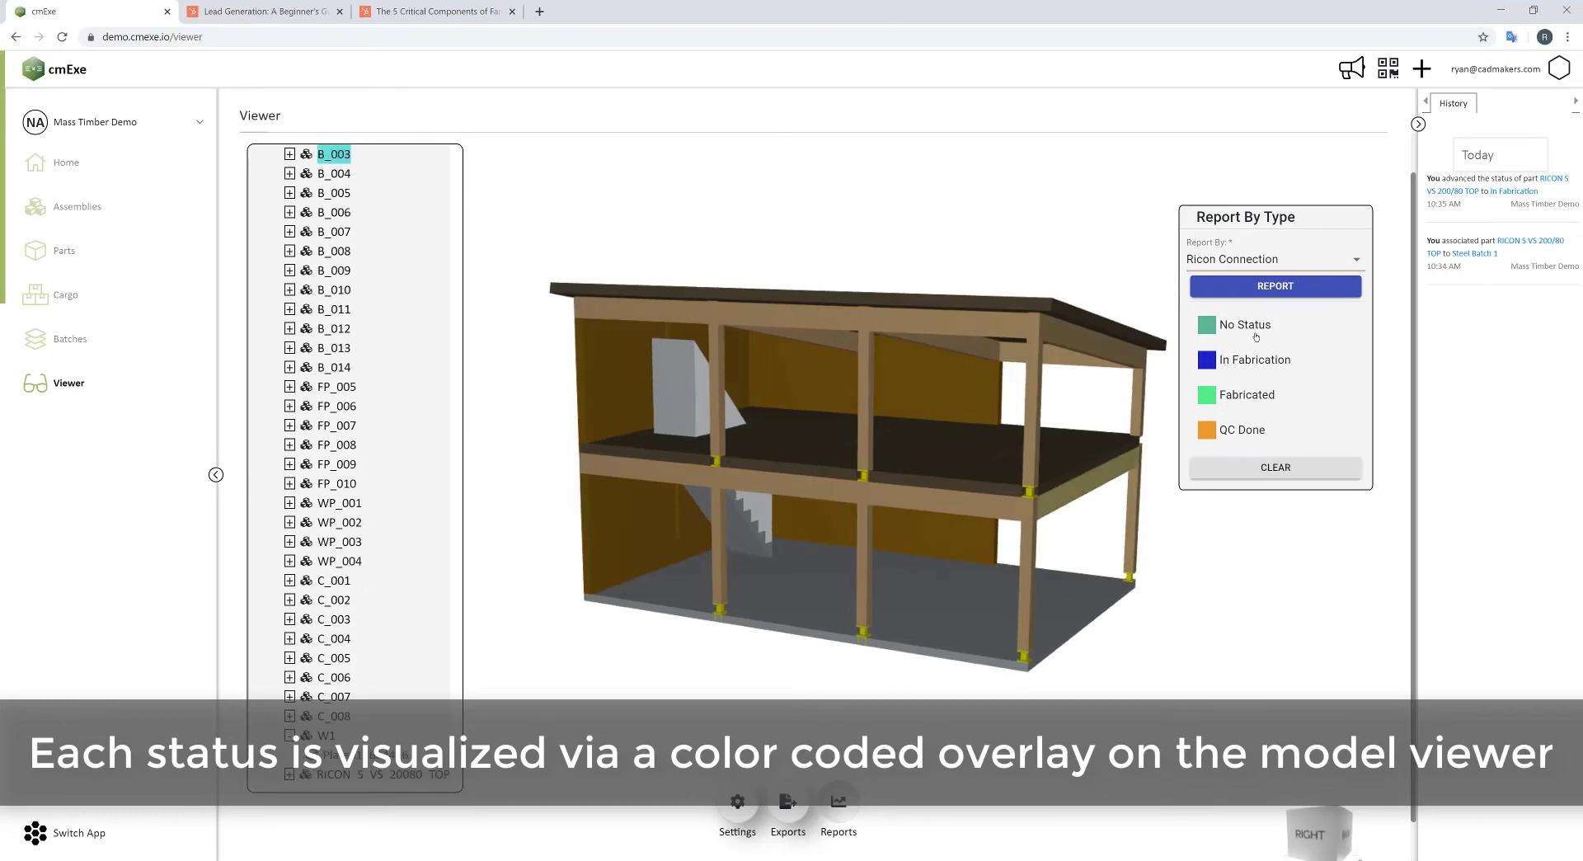
left_click(1274, 259)
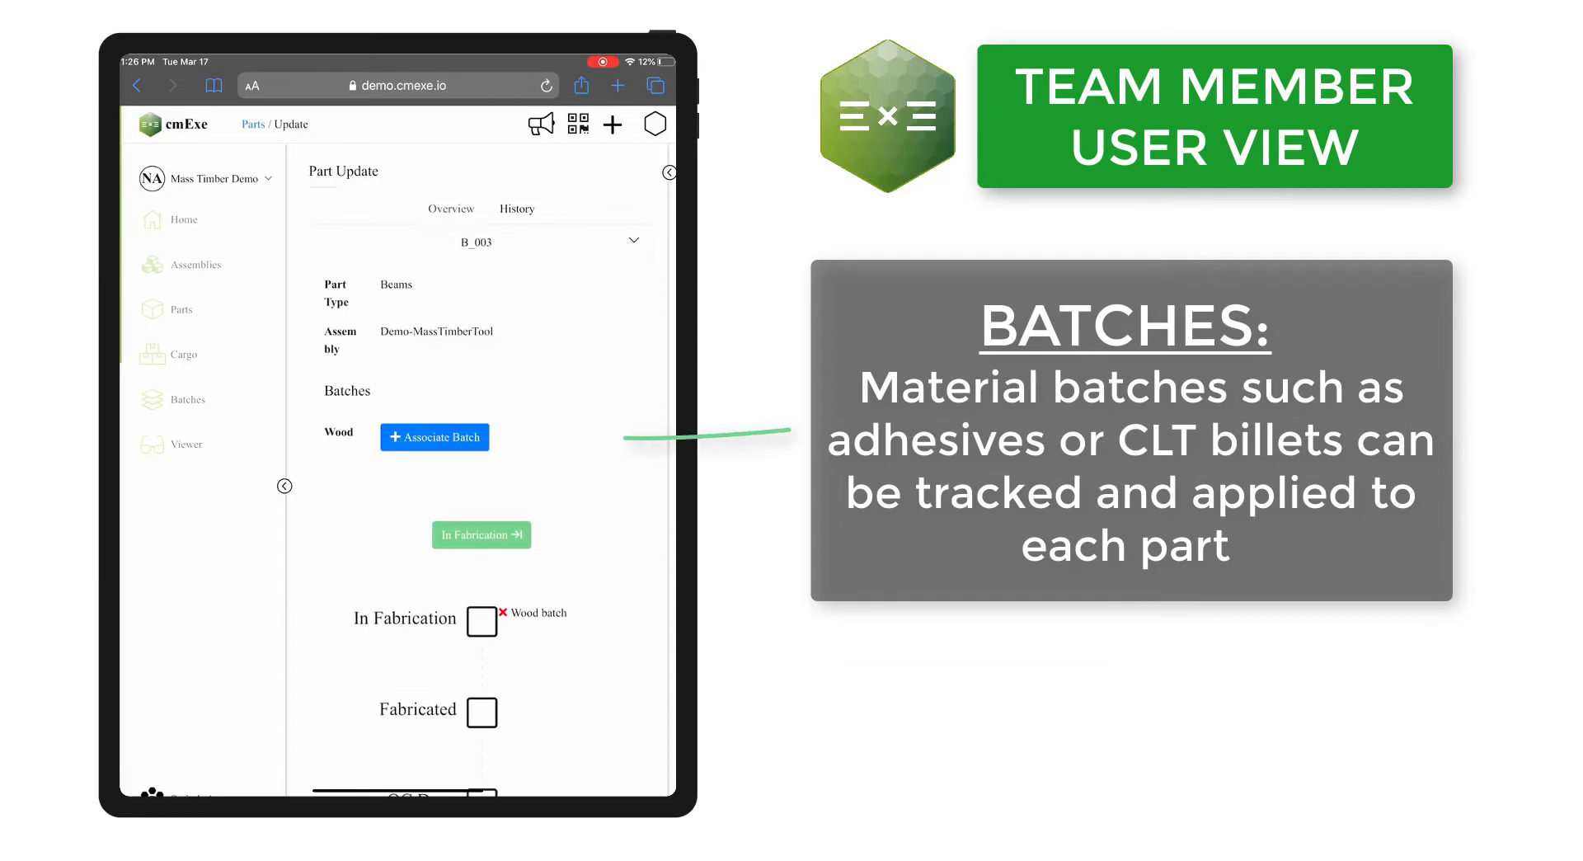
- Associate Wood Batch 1 with beam B_003
left_click(434, 437)
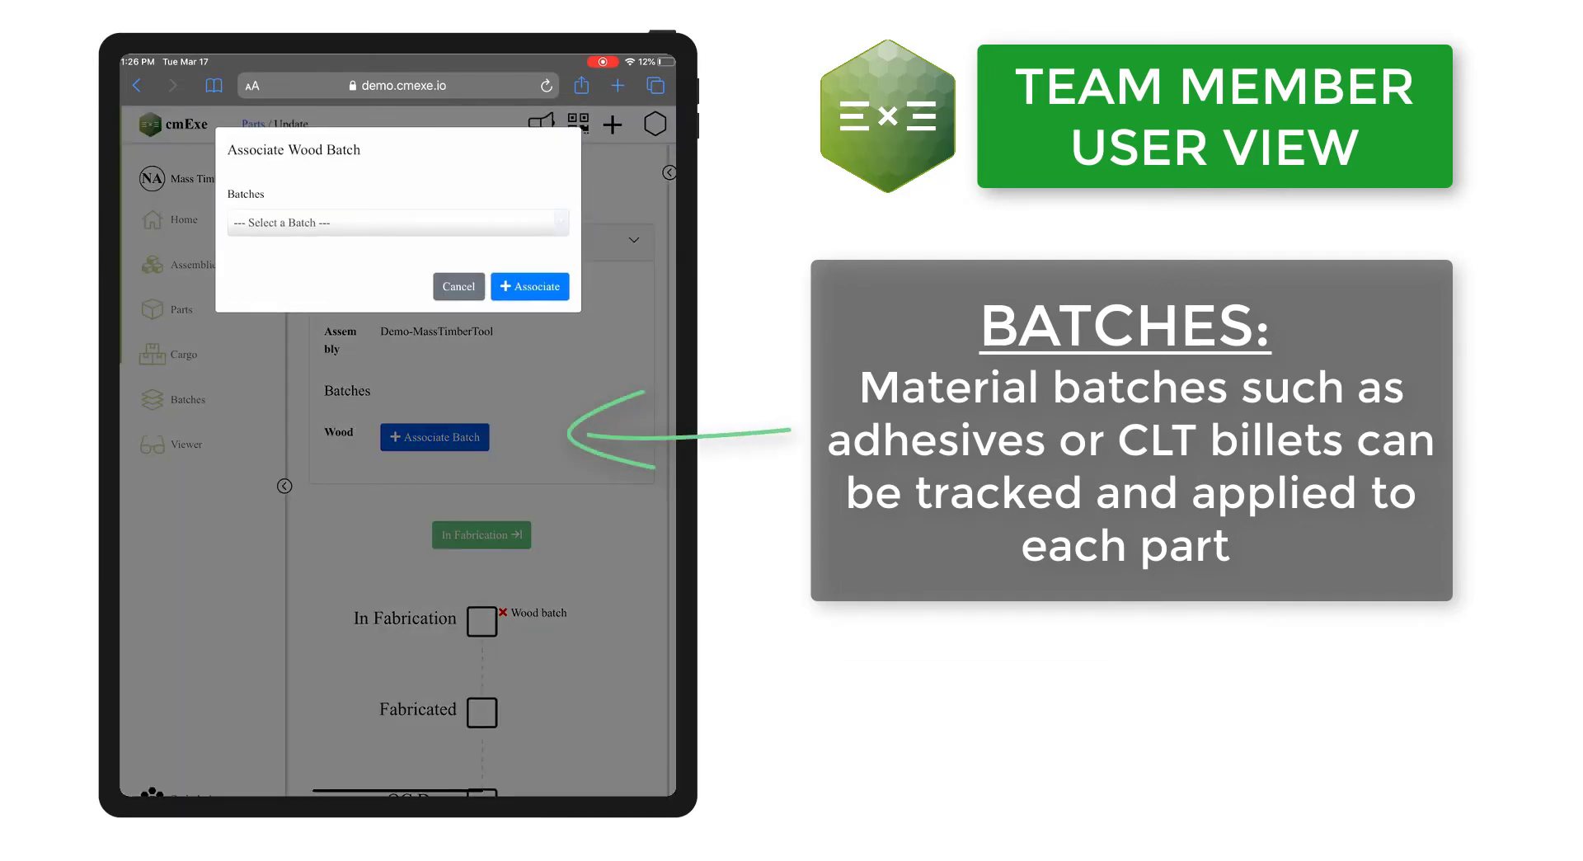
left_click(394, 222)
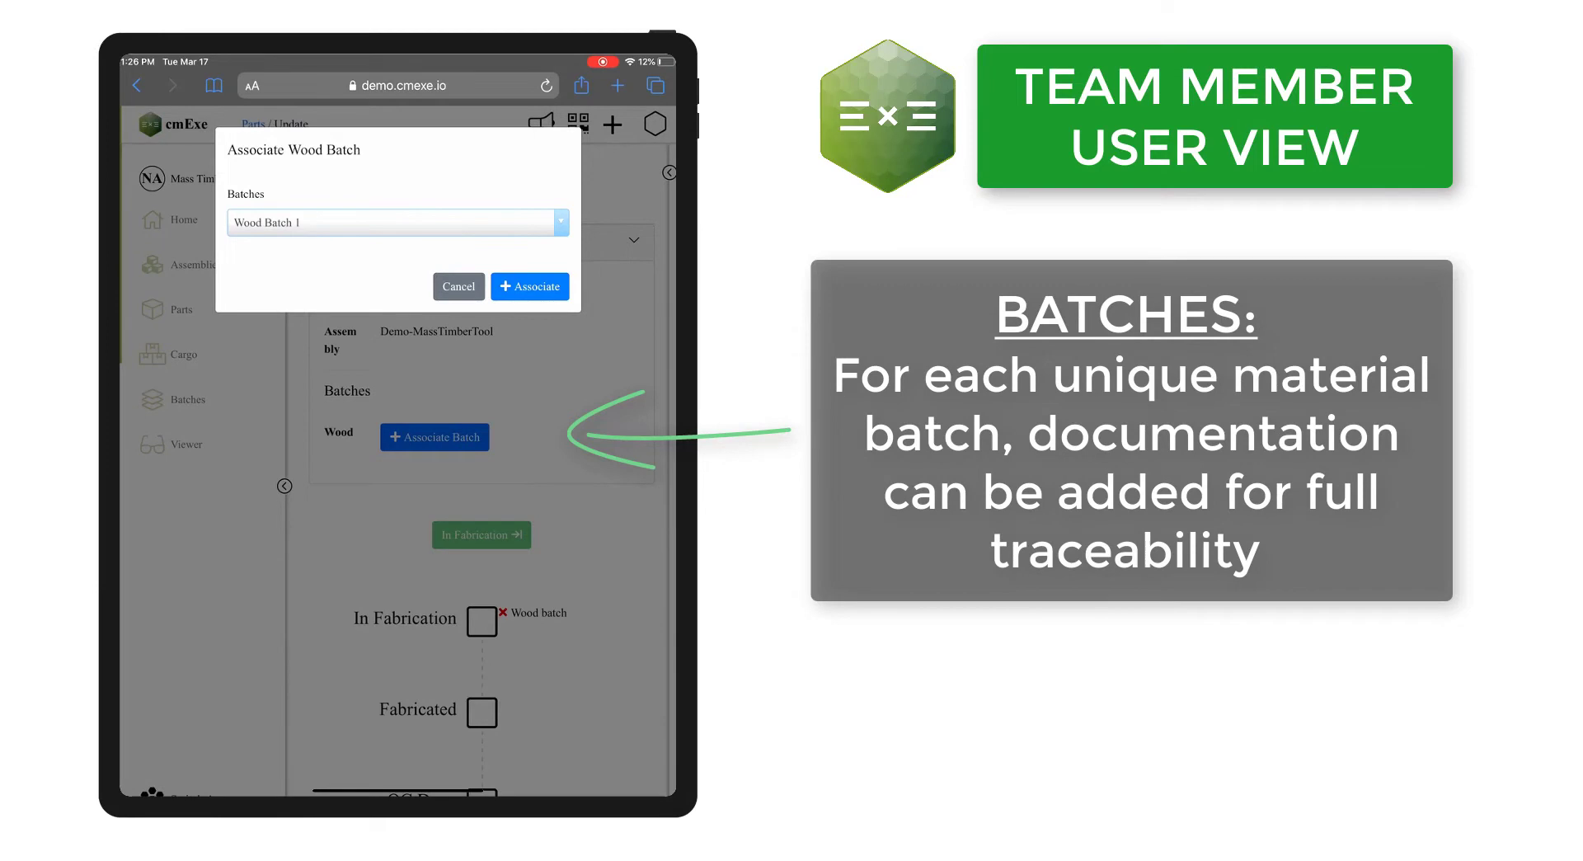
left_click(529, 286)
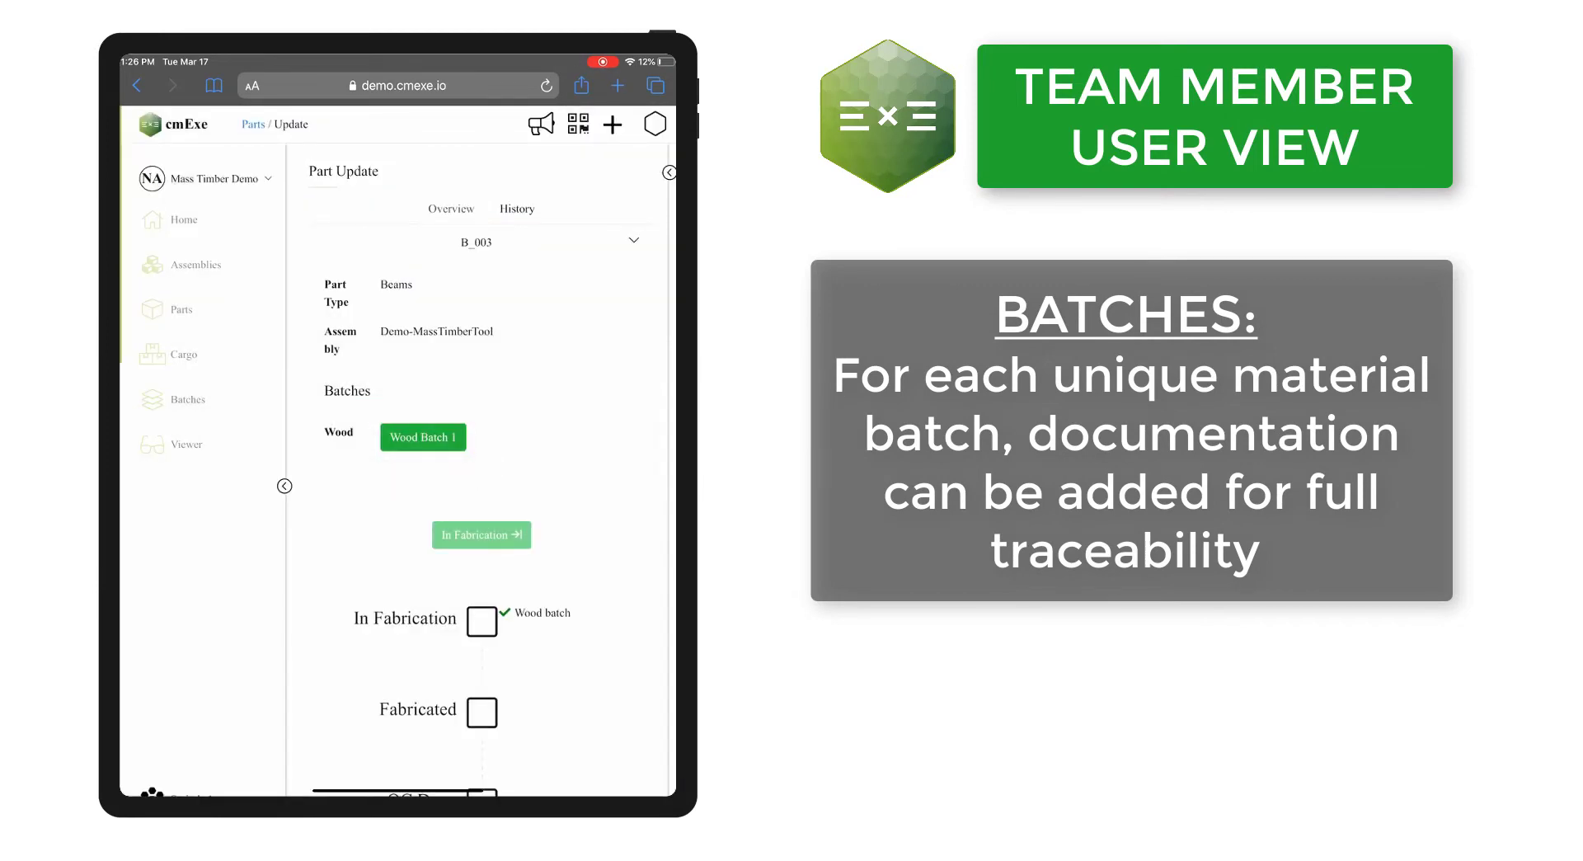
- Advance B_003 to In Fabrication with the note 'On sch'
left_click(422, 437)
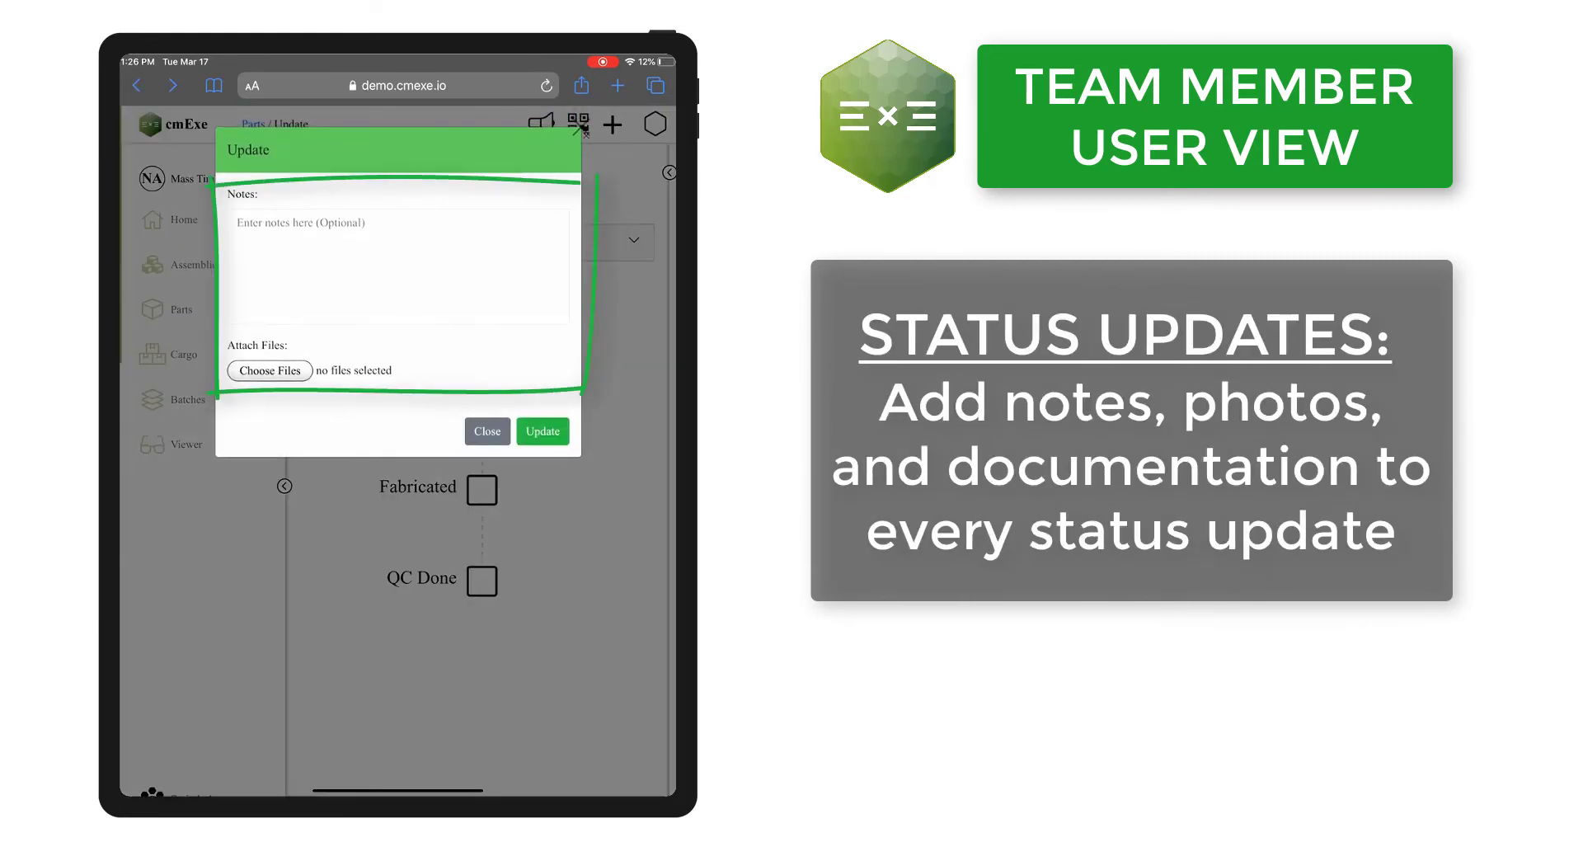
type("On sch")
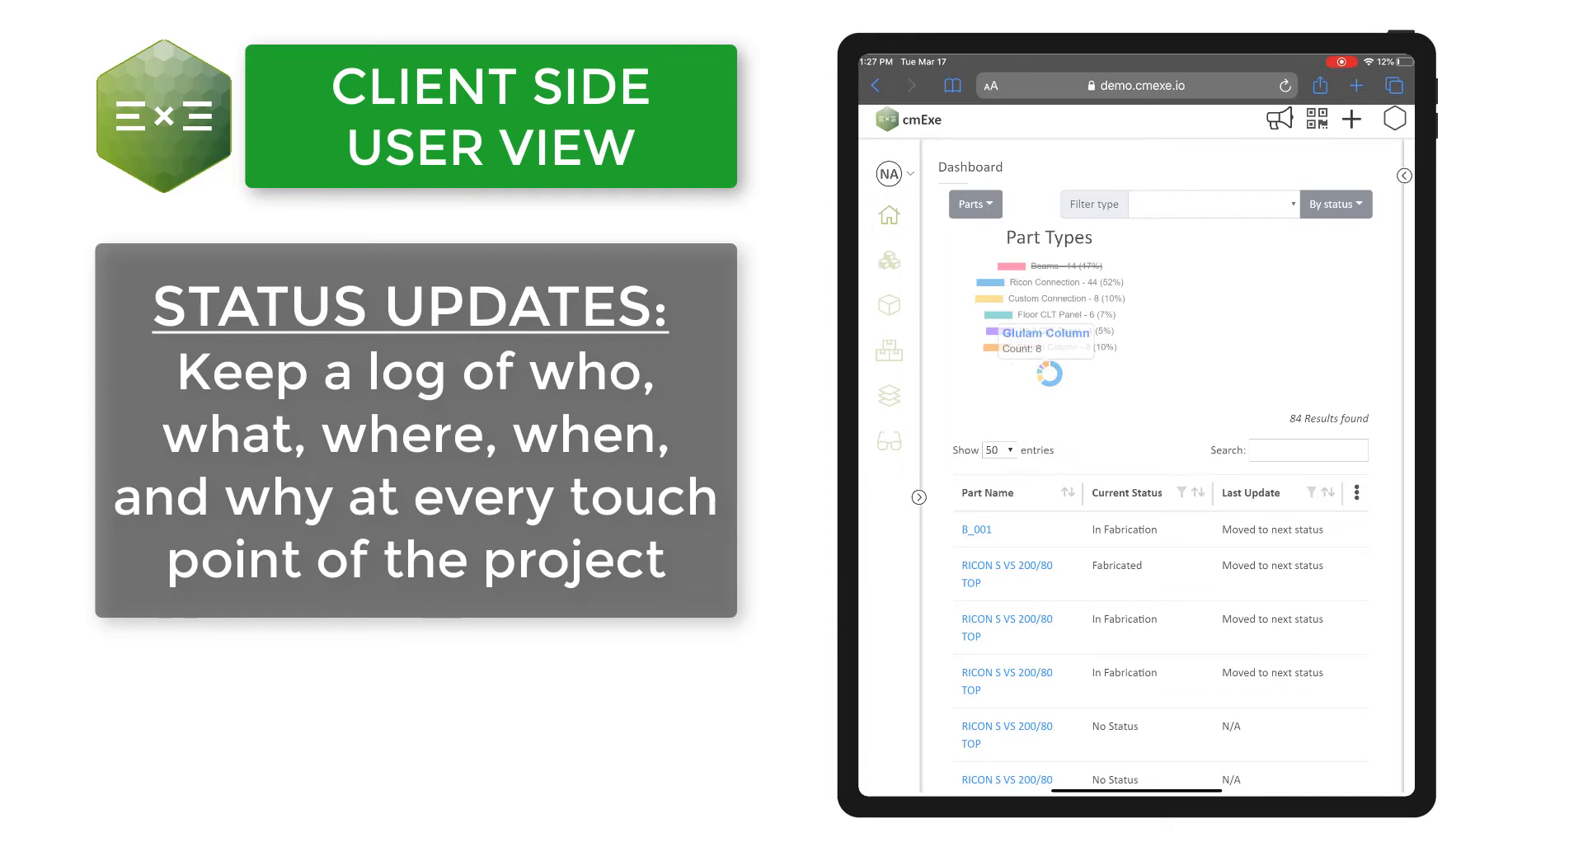
- Filter the dashboard to Beams, then return to the 3D model viewer
left_click(1212, 205)
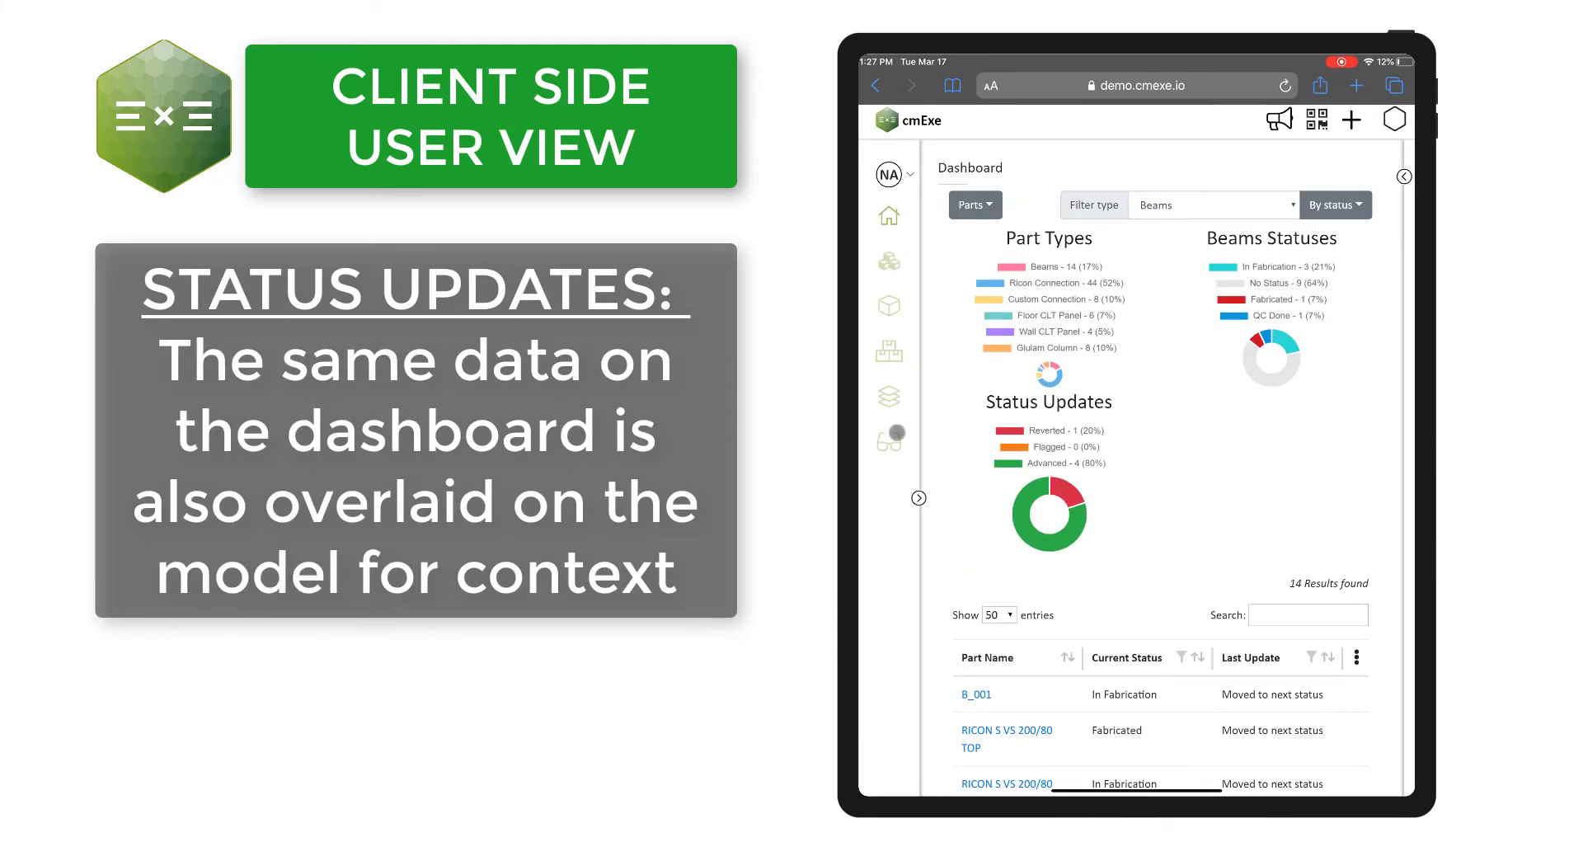
left_click(889, 442)
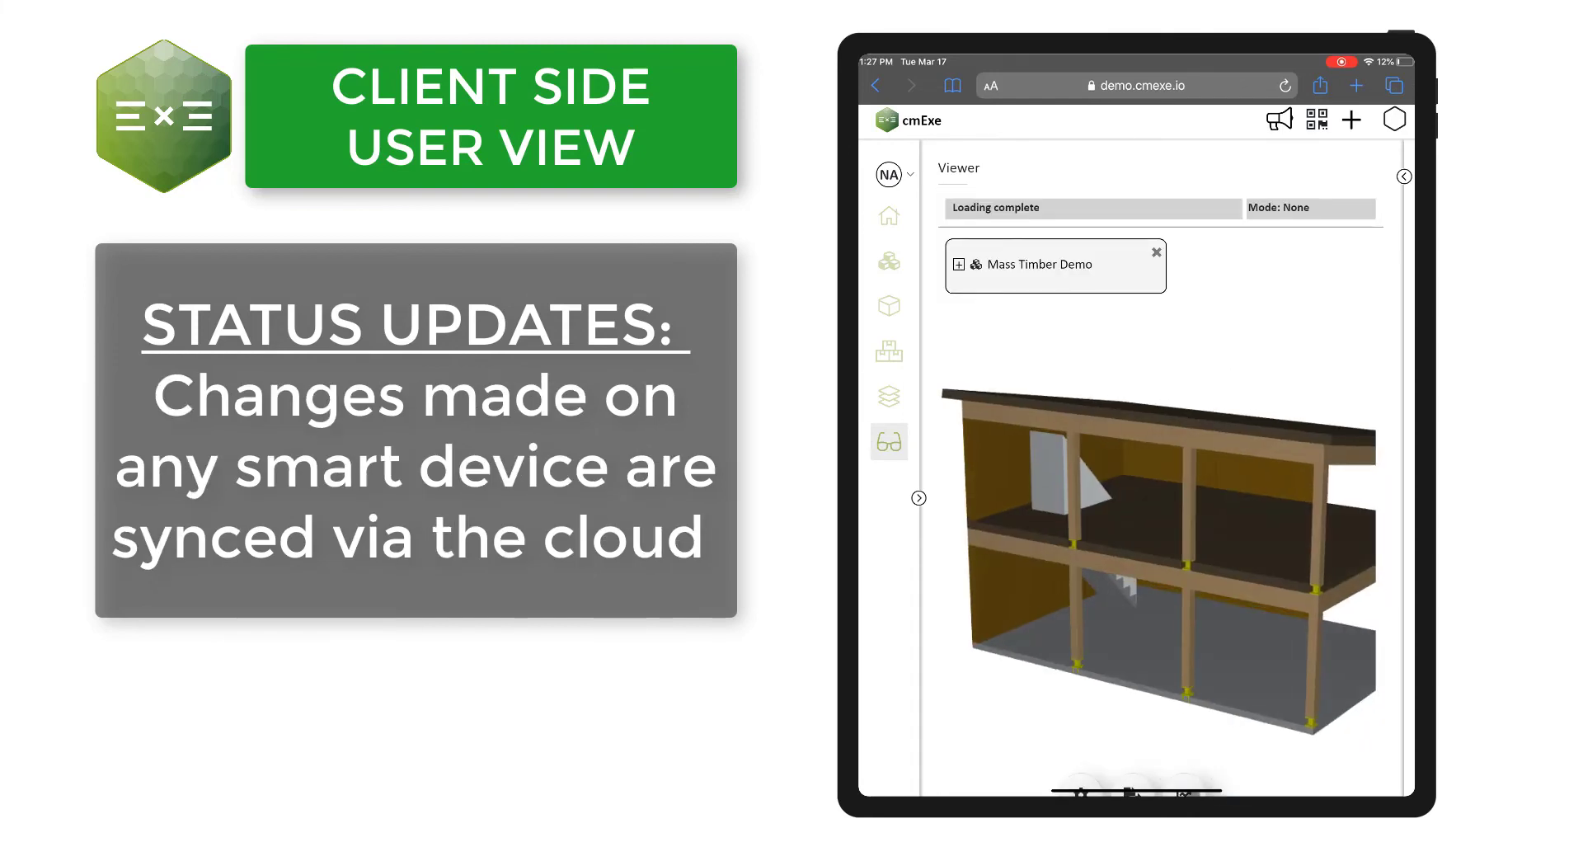
- Colour the model by Beams production status, then clear the status colours
left_click(889, 440)
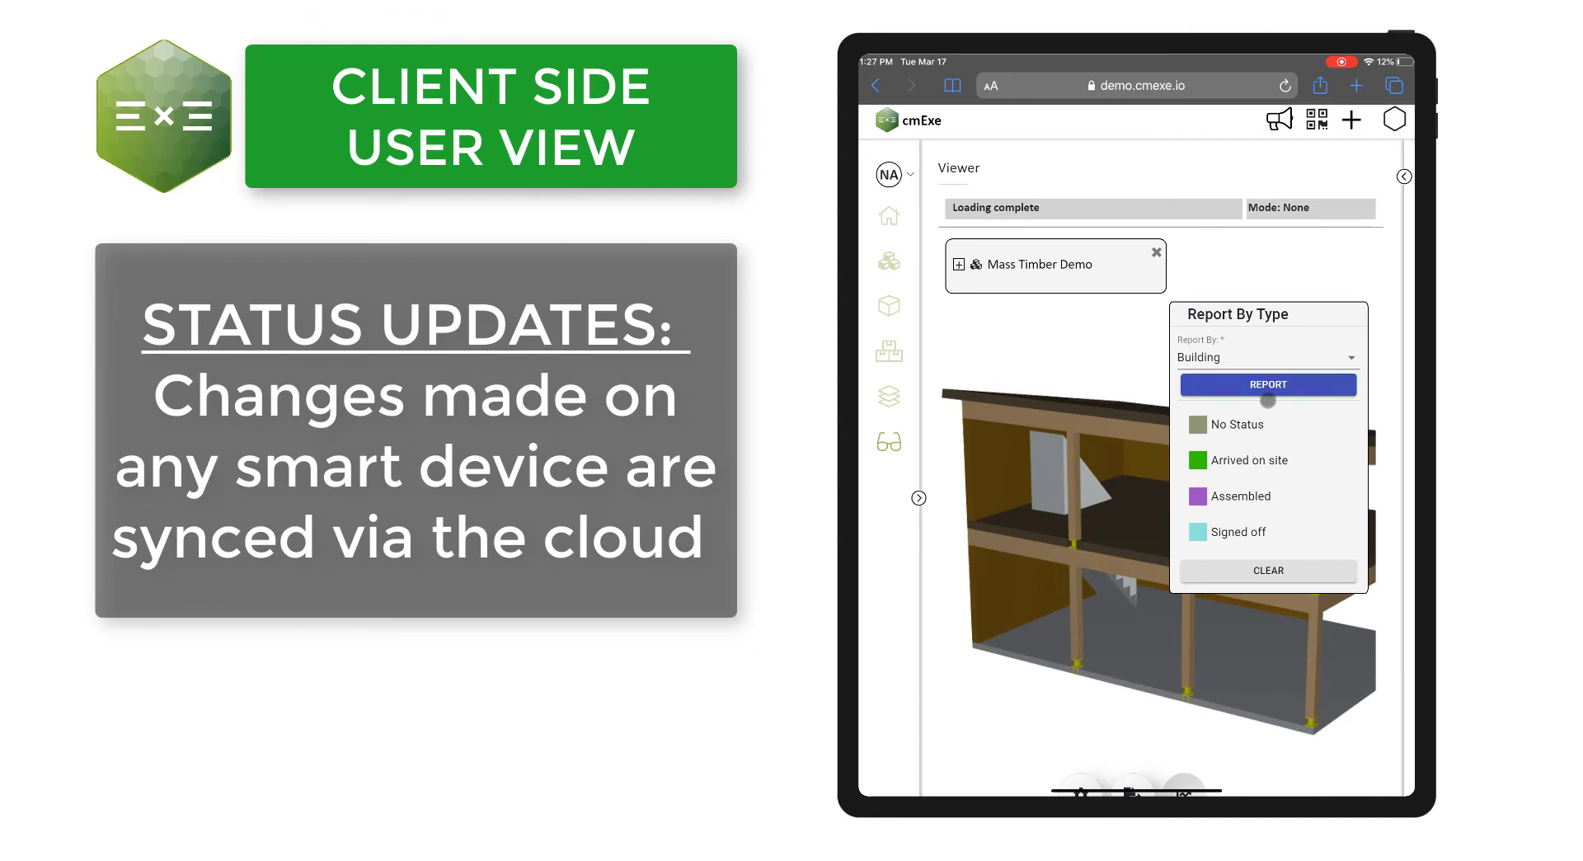
left_click(1266, 358)
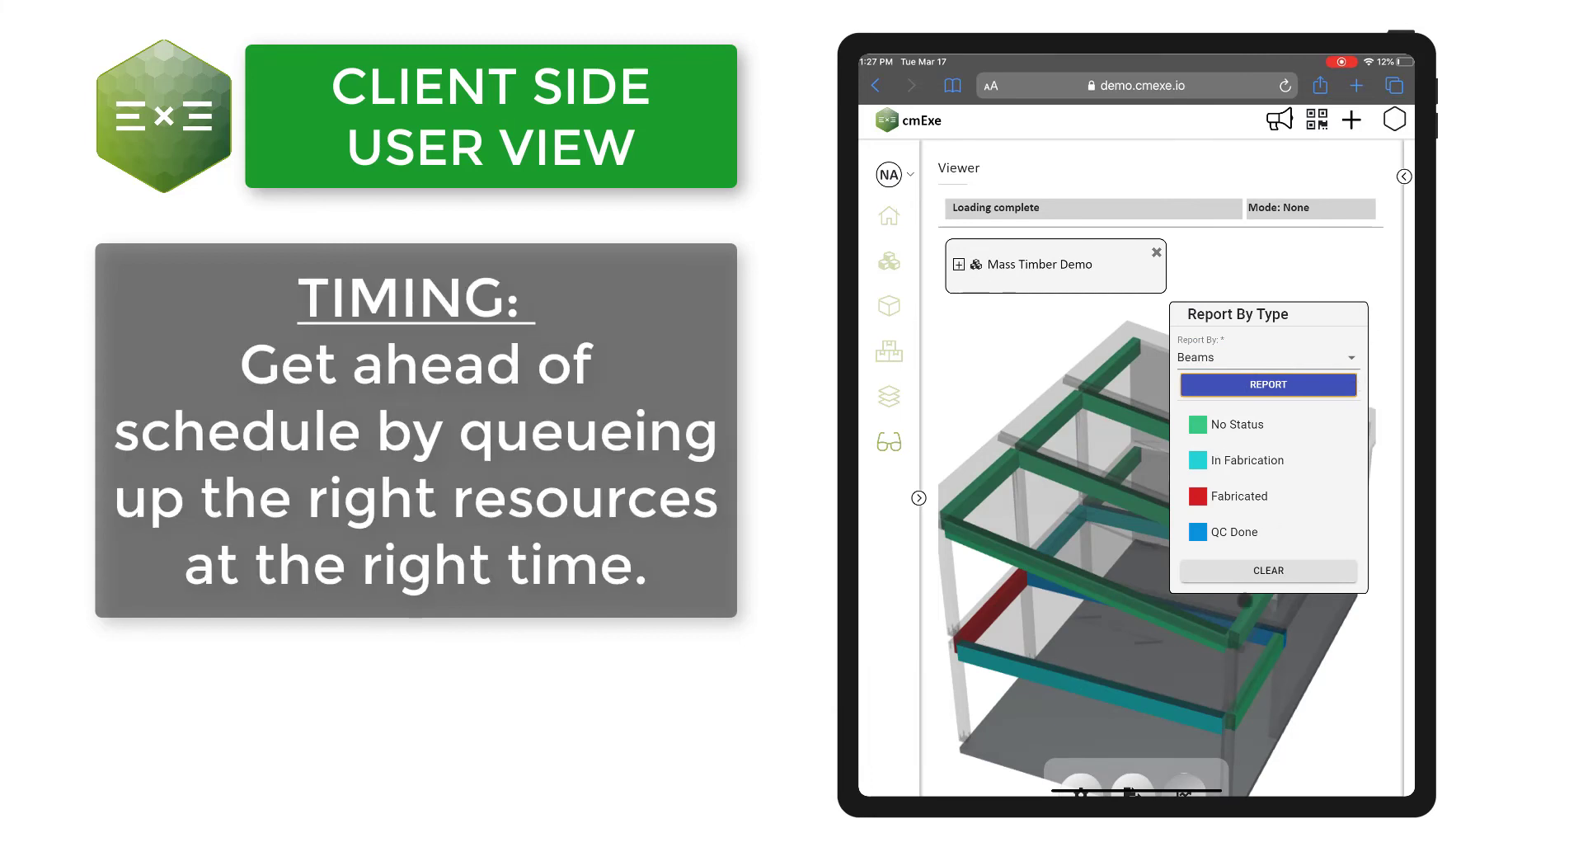
left_click(1269, 571)
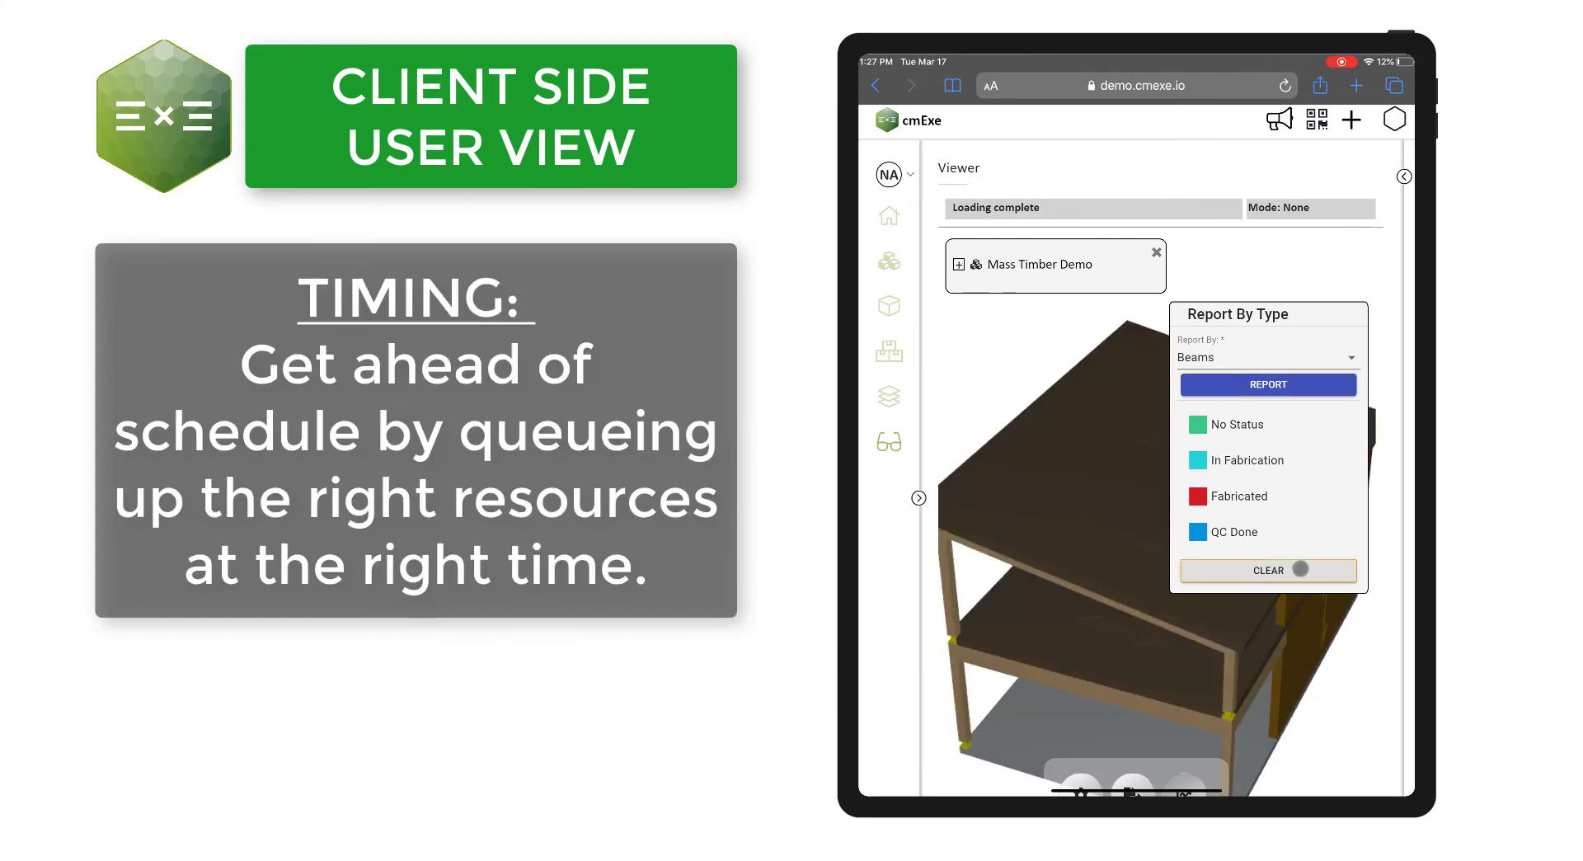